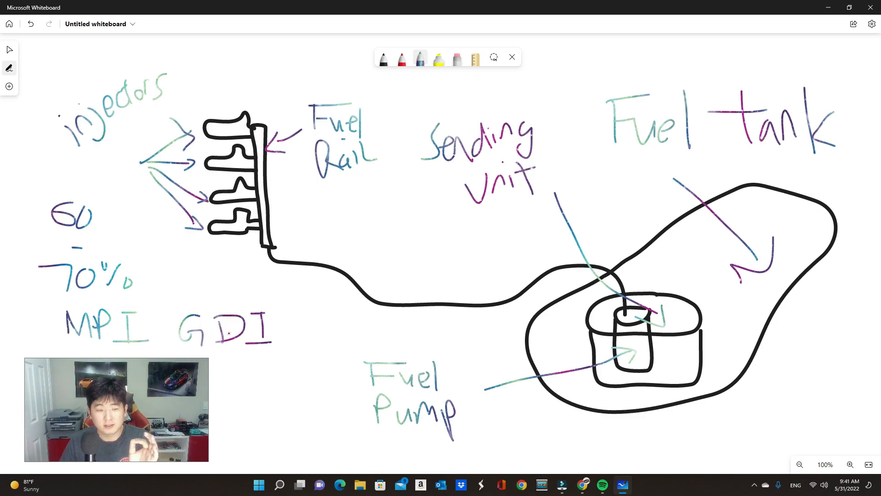
- Add a small ink dot just to the right of the handwritten GDI label
left_click(284, 335)
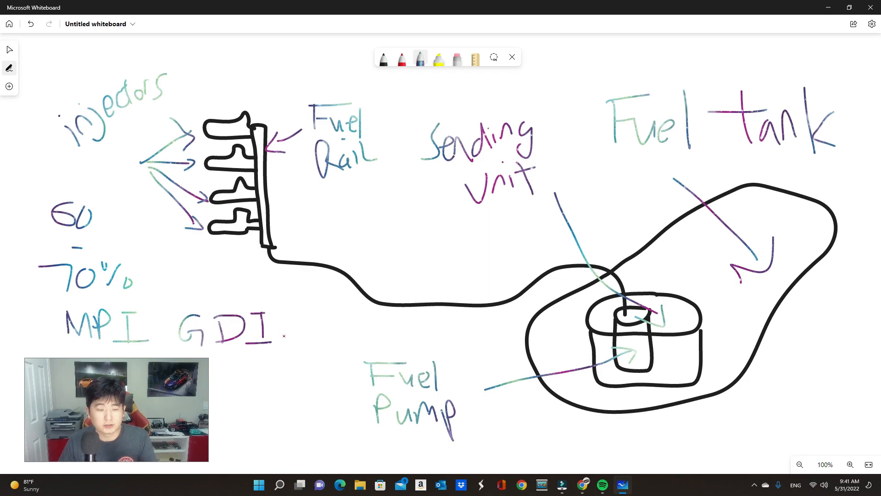